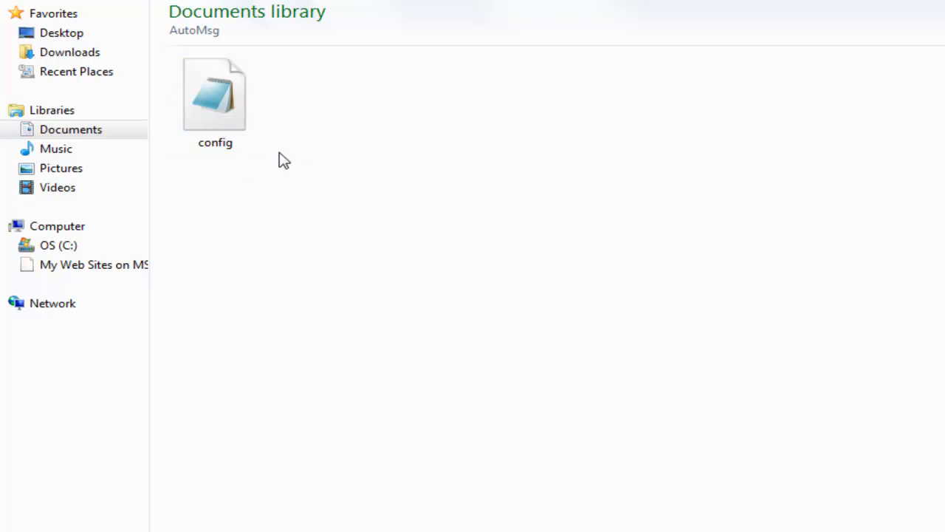
Step: Open the AutoMsg config file and change period to 100 and timed from false to true
{"action": "left_click", "coordinate": [215, 94]}
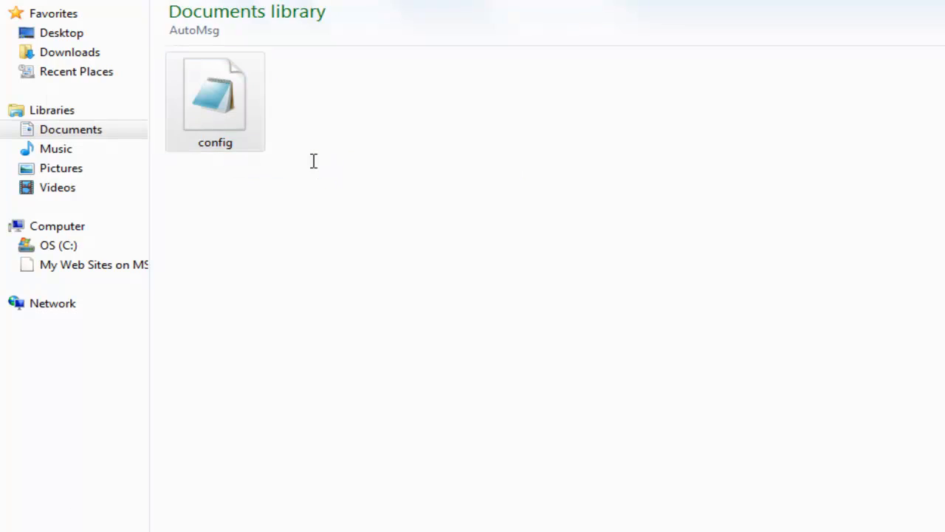
{"action": "double_click", "coordinate": [215, 96]}
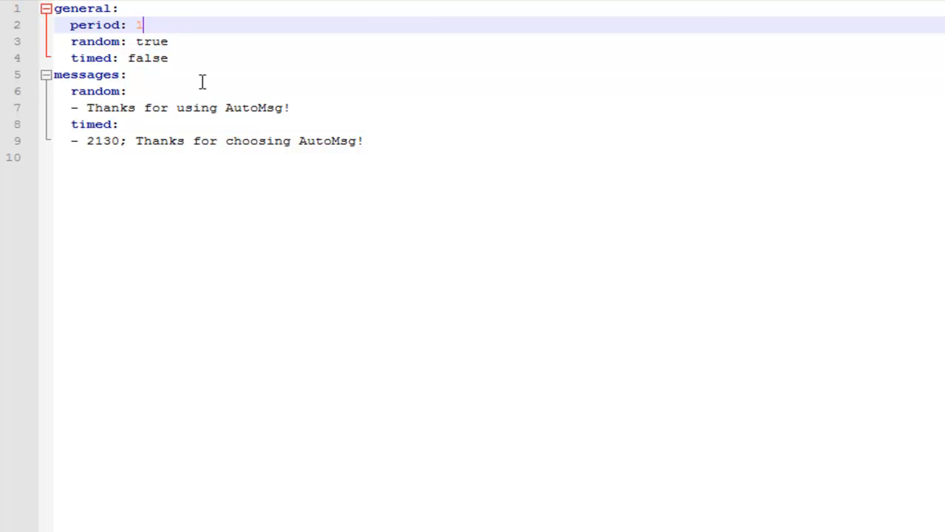
{"action": "key", "text": "Backspace"}
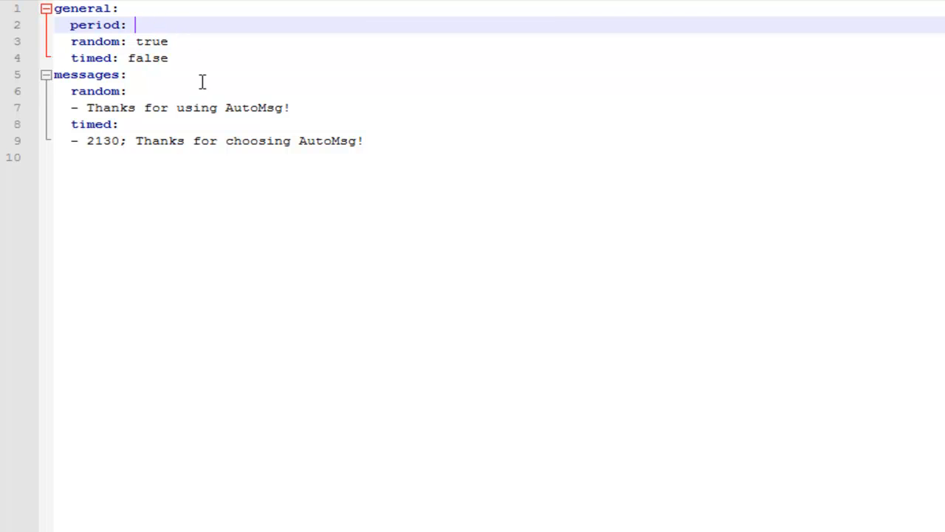
{"action": "type", "text": "100"}
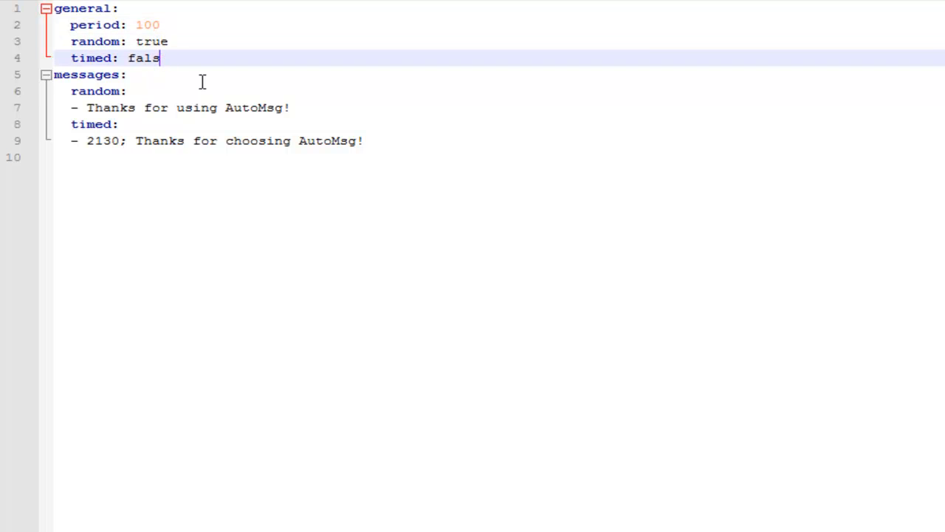
{"action": "type", "text": "true"}
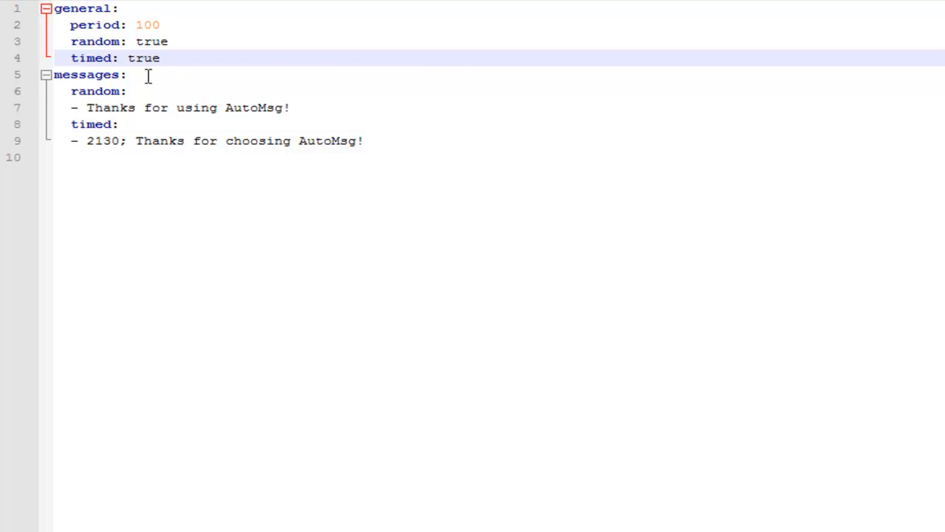
{"action": "mouse_move", "coordinate": [103, 107]}
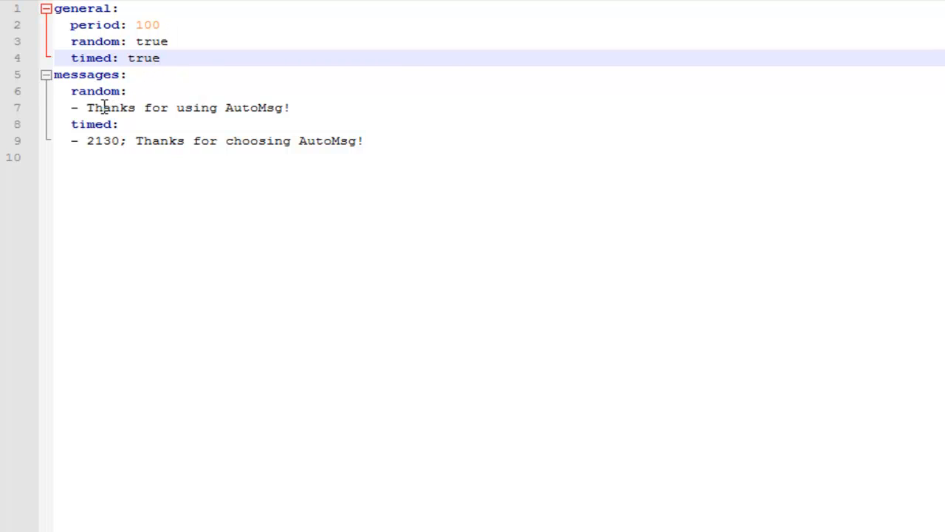
Step: Write random messages thanking players for playing on VariationVaults and explaining /spawn and /bal
{"action": "left_click", "coordinate": [290, 107]}
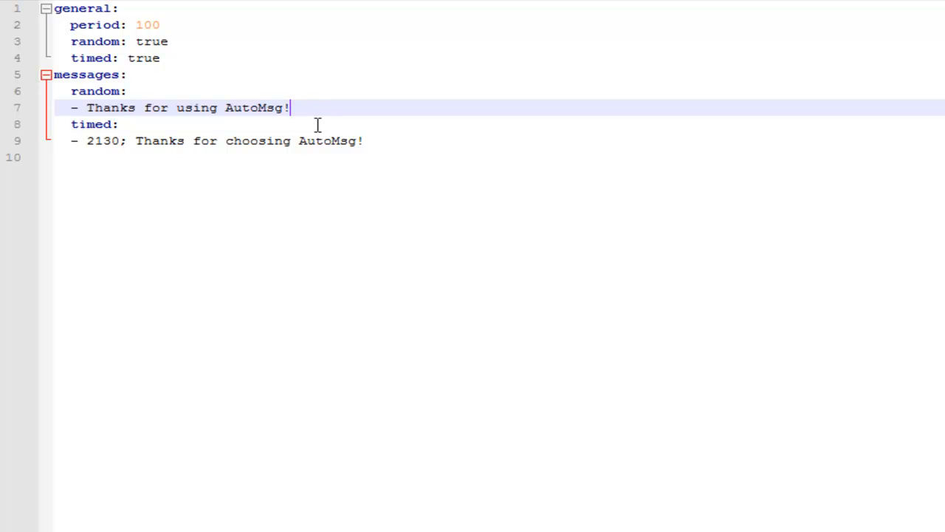
{"action": "key", "text": "Enter"}
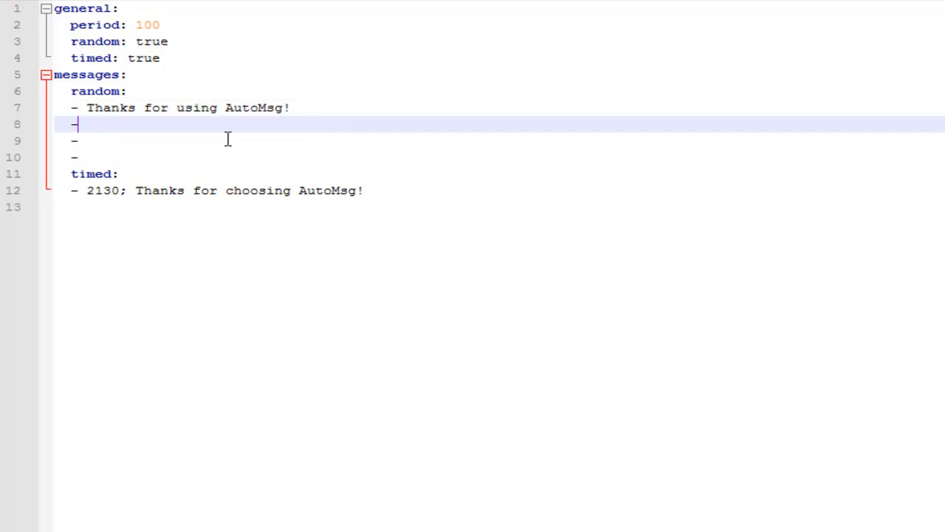
{"action": "key", "text": "Backspace"}
{"action": "type", "text": "p"}
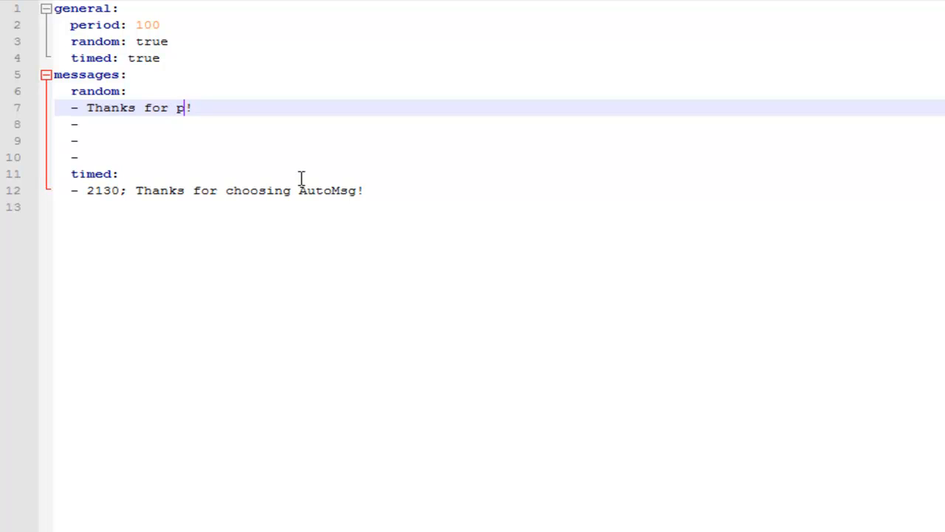
{"action": "type", "text": "laying"}
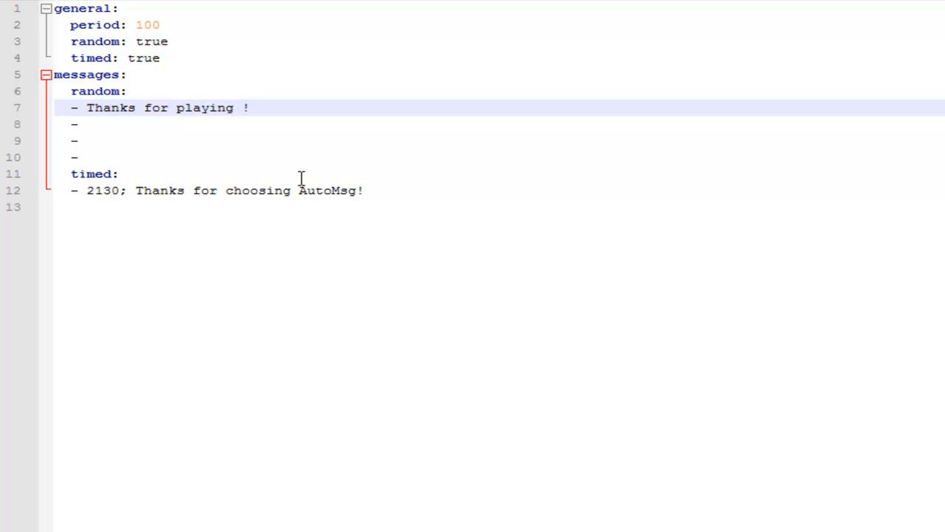
{"action": "type", "text": "Variation"}
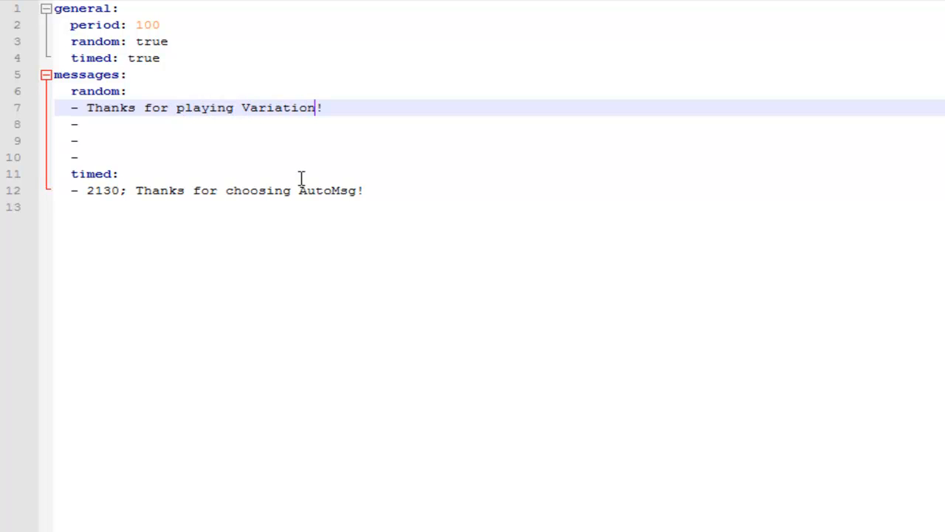
{"action": "type", "text": "Vaults Server"}
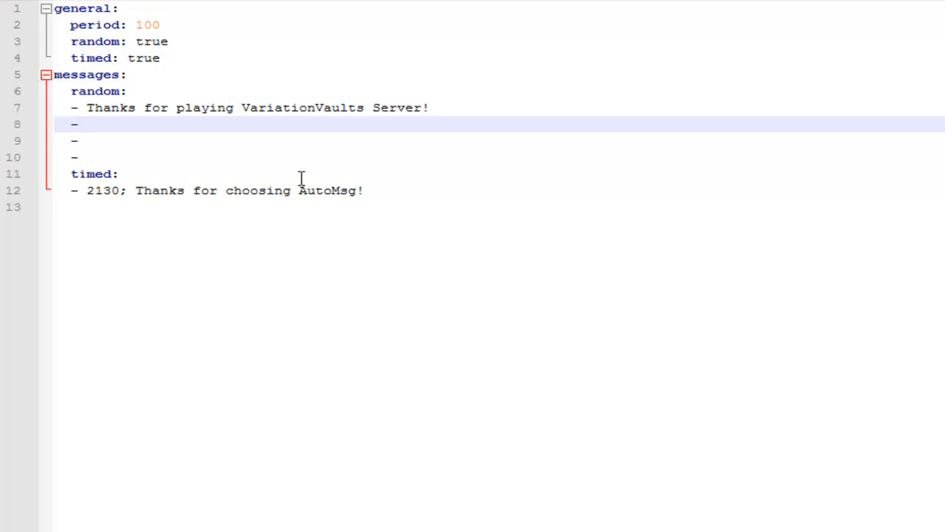
{"action": "type", "text": "/bal shows"}
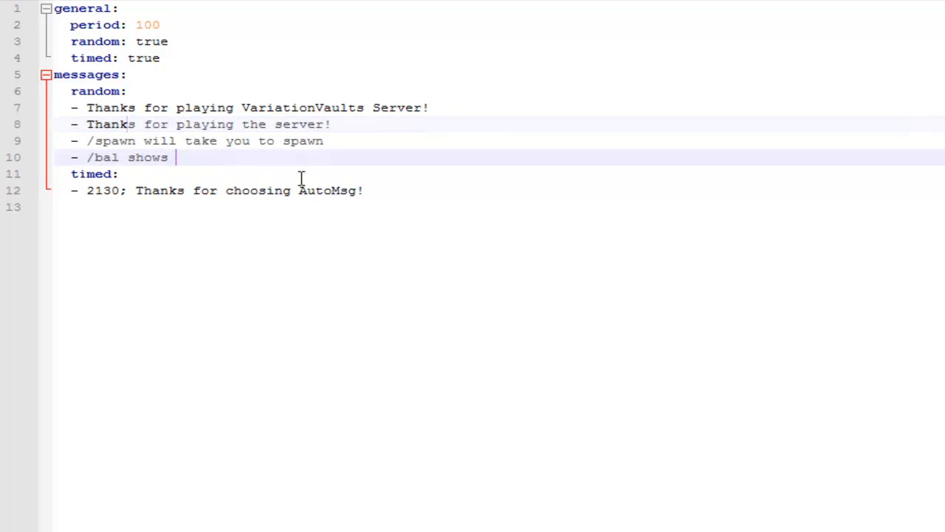
{"action": "type", "text": "your m"}
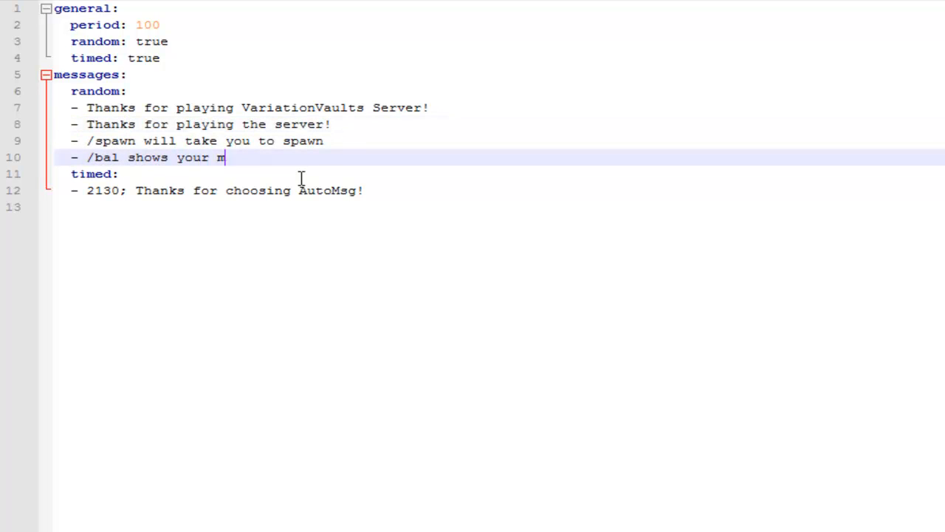
{"action": "type", "text": "oney"}
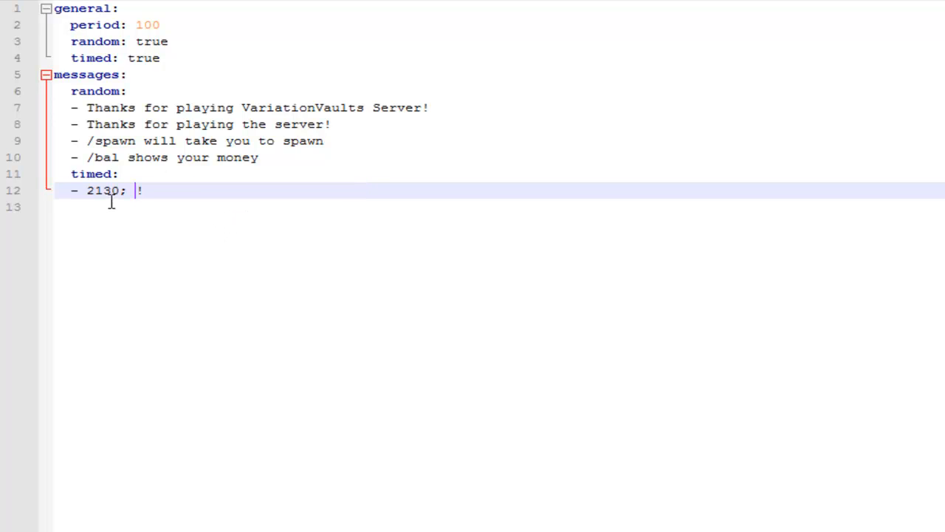
{"action": "mouse_move", "coordinate": [155, 205]}
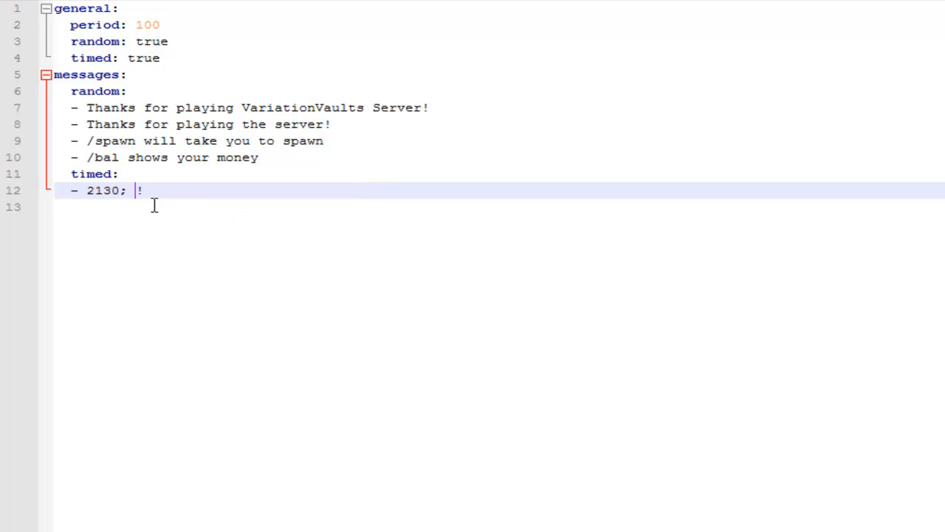
Step: Complete line 12 as 'Please Sub to VariationVault on youtube!' with VariationVault in colour 4, and start another entry
{"action": "type", "text": "$"}
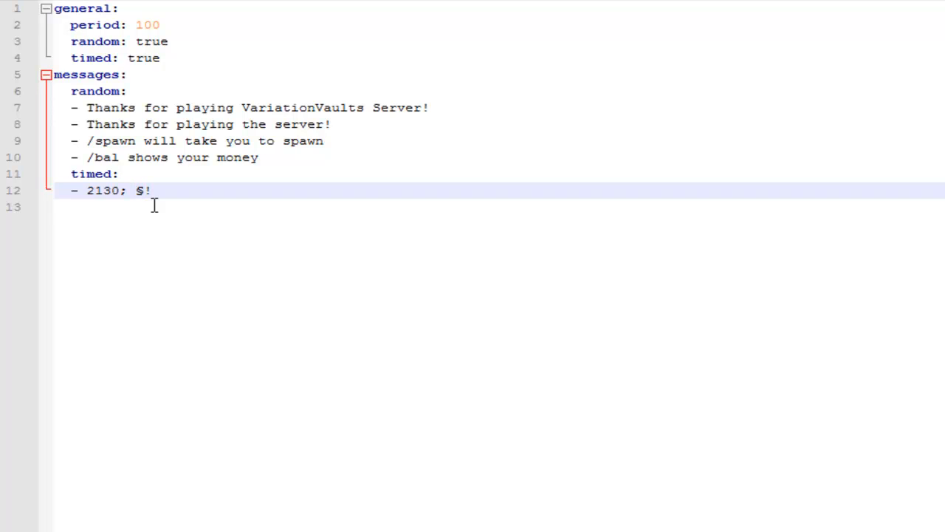
{"action": "type", "text": "6"}
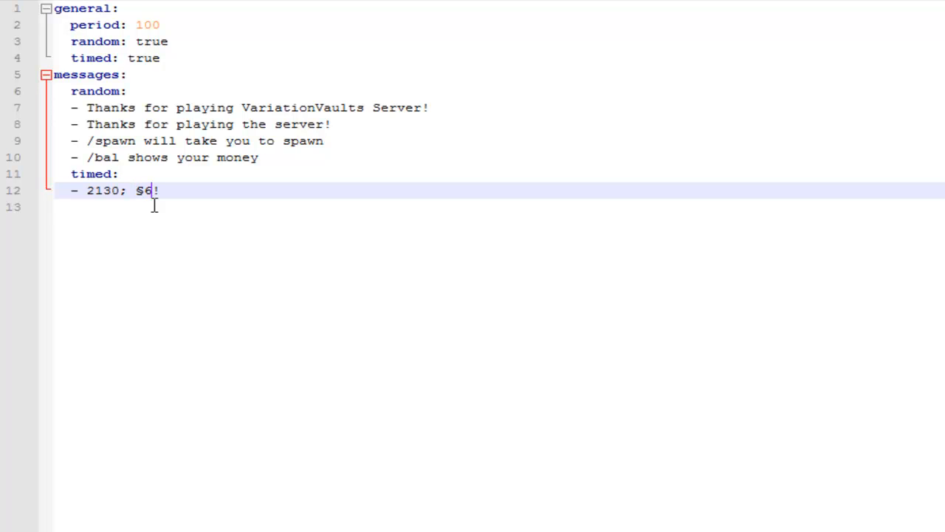
{"action": "type", "text": "E"}
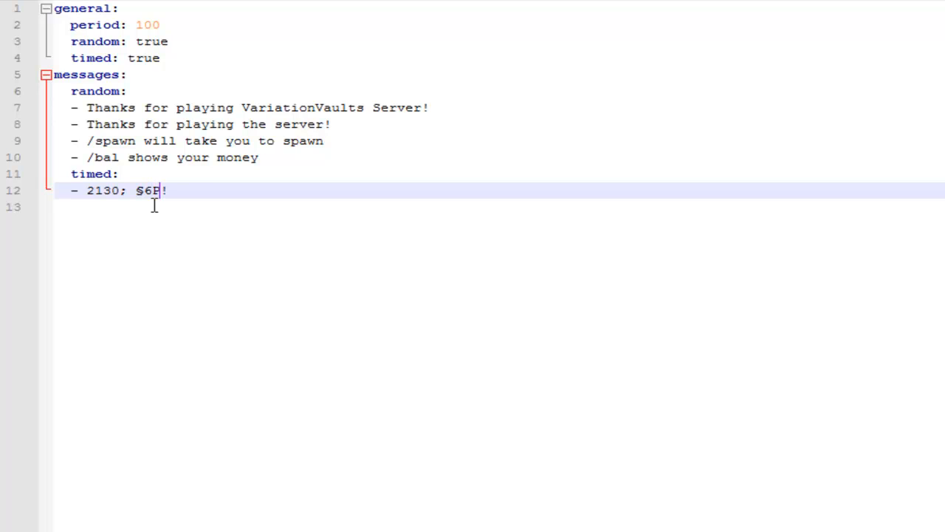
{"action": "type", "text": "lease Sub to"}
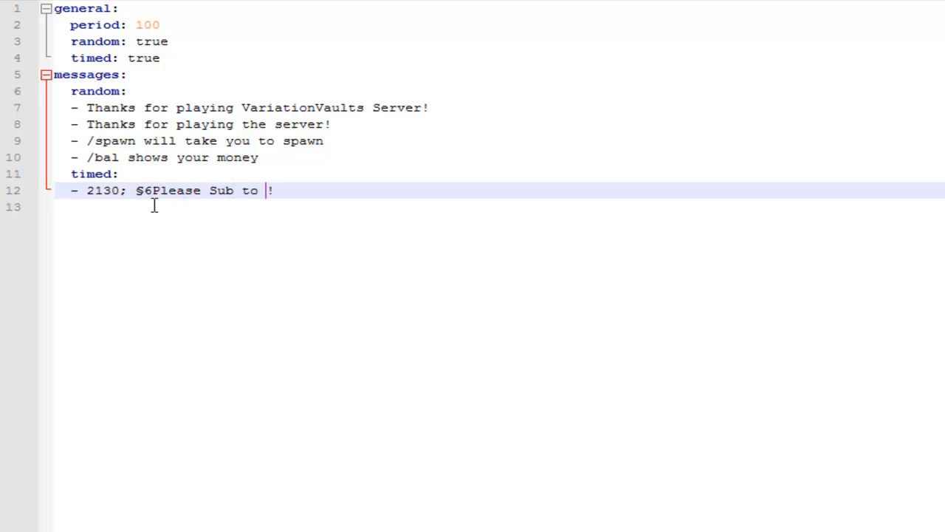
{"action": "type", "text": "$"}
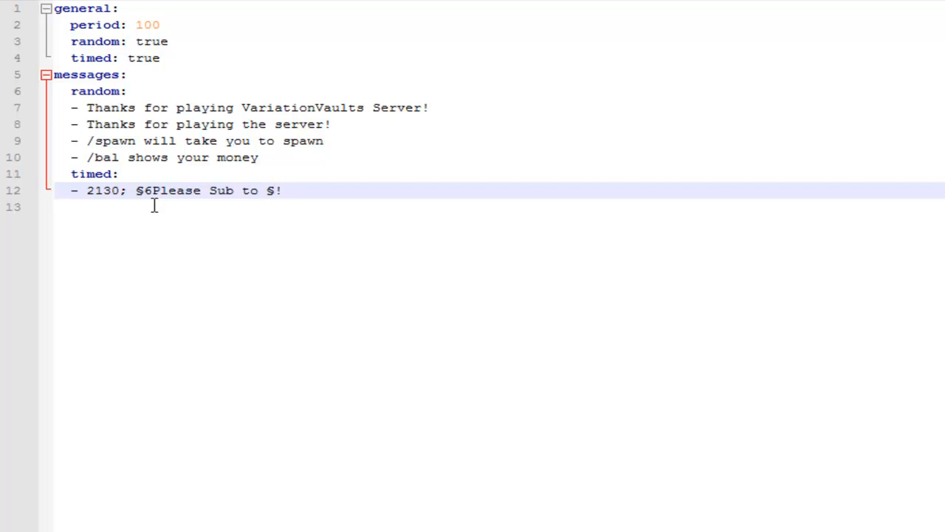
{"action": "type", "text": "4Variatio"}
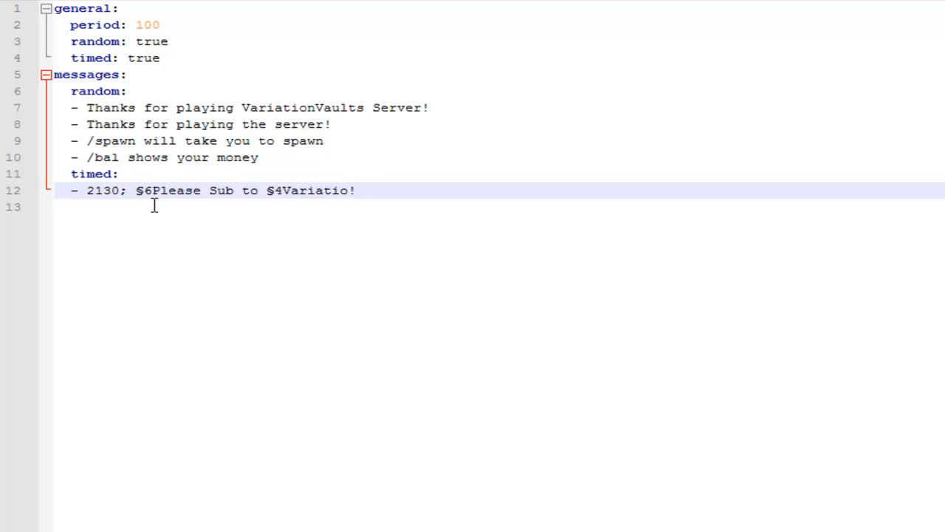
{"action": "type", "text": "nVault"}
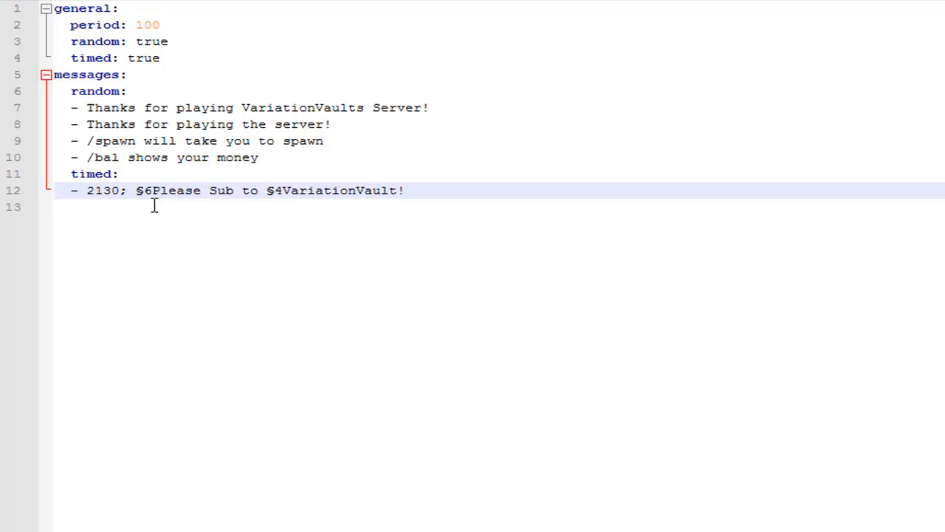
{"action": "type", "text": "$6"}
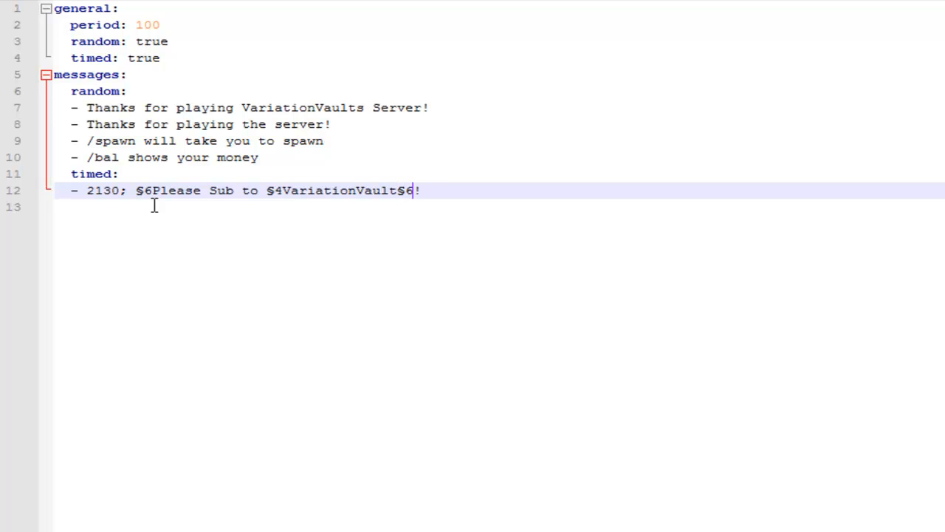
{"action": "type", "text": "o"}
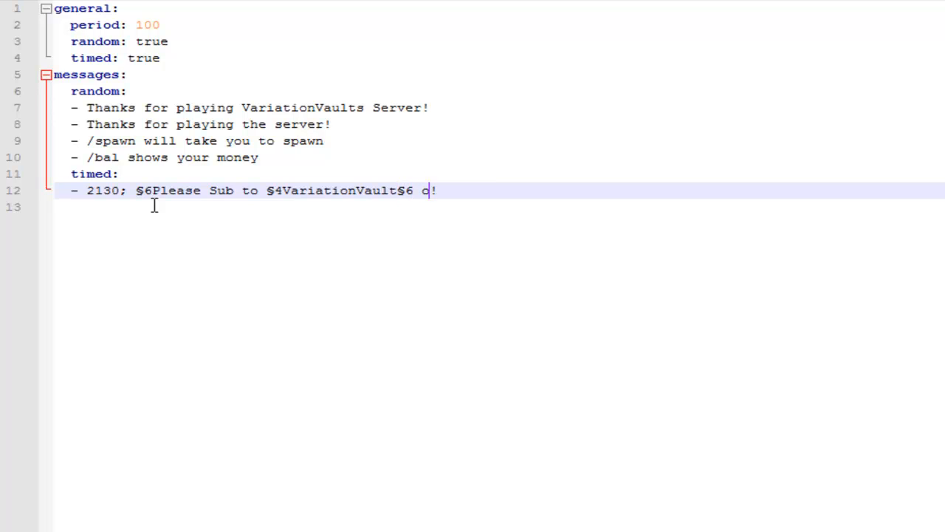
{"action": "type", "text": "n youtube!"}
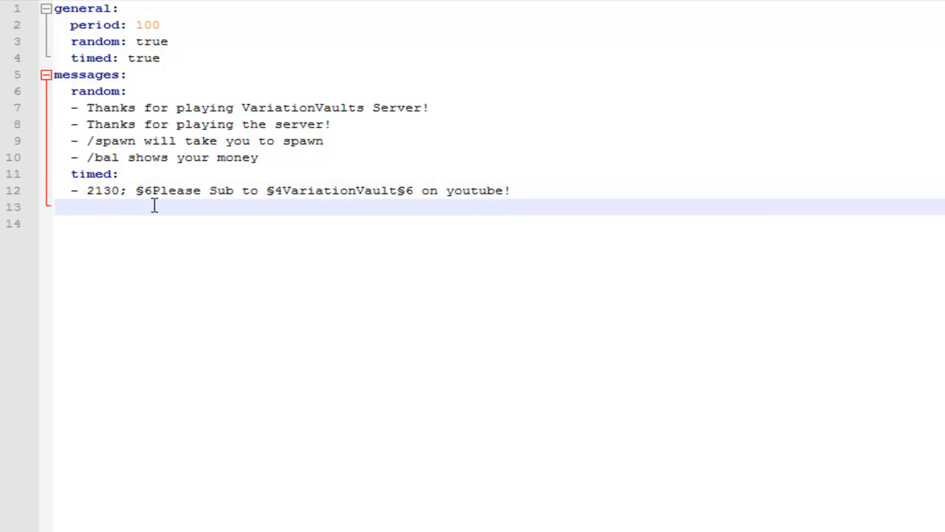
{"action": "type", "text": "-"}
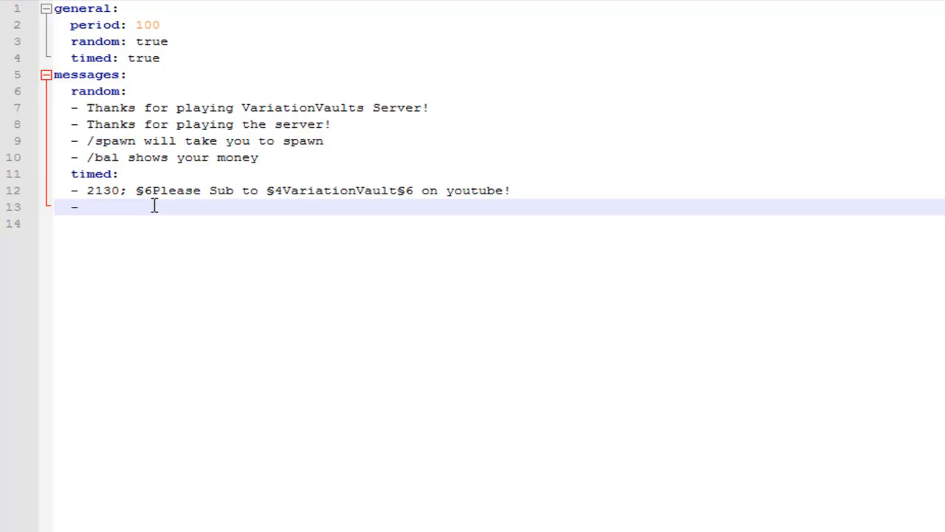
Step: Type the timed entry '1202; §3Thanks for the support guys!' on line 13
{"action": "type", "text": "12"}
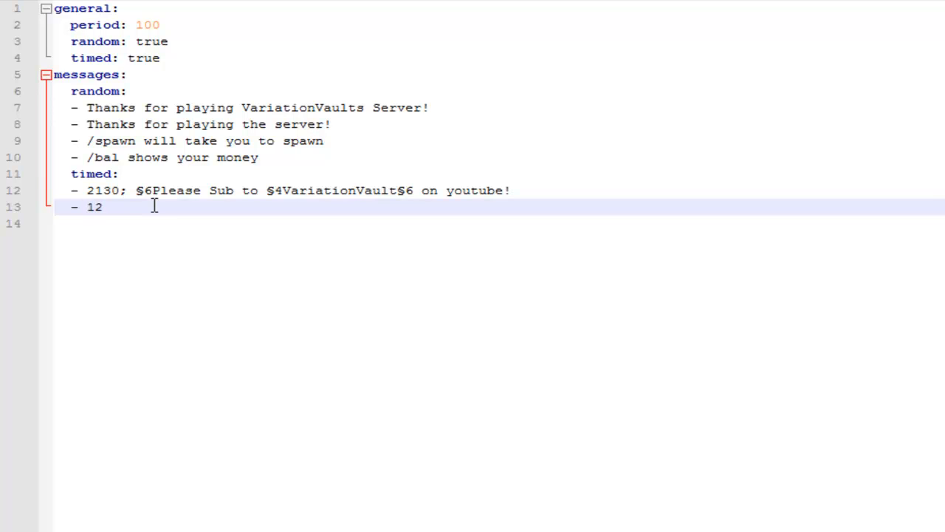
{"action": "type", "text": "0"}
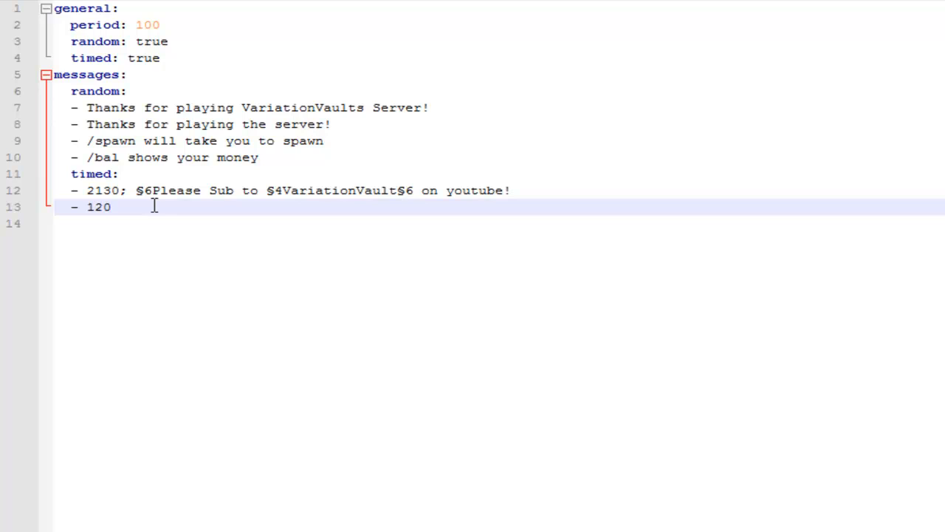
{"action": "type", "text": "2"}
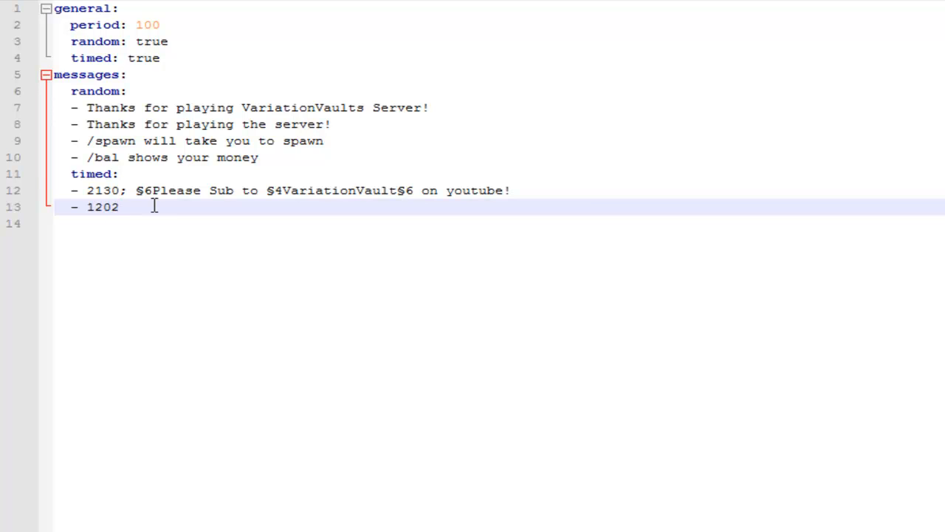
{"action": "type", "text": ";"}
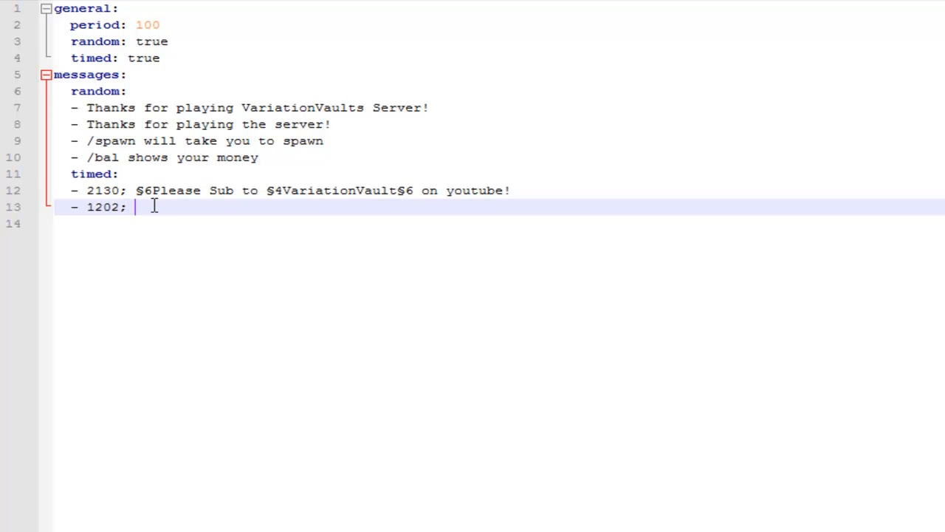
{"action": "type", "text": "§"}
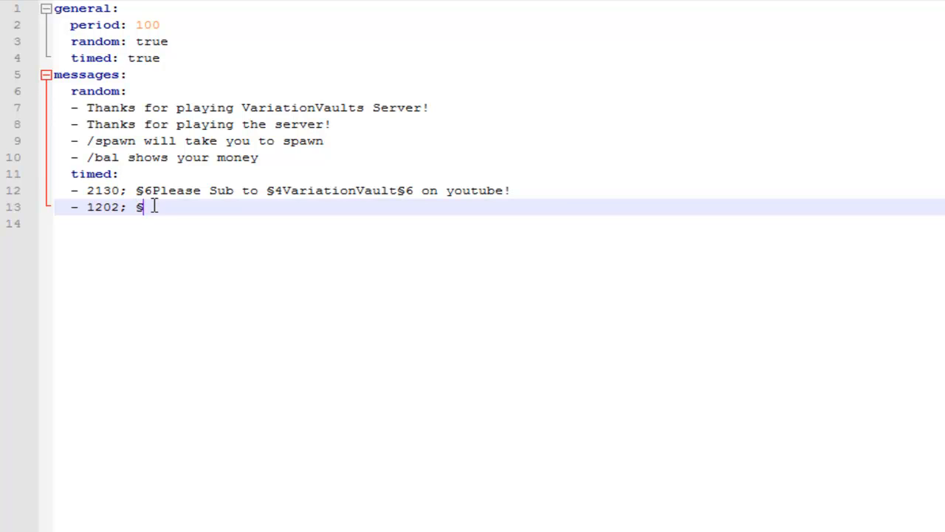
{"action": "type", "text": "3"}
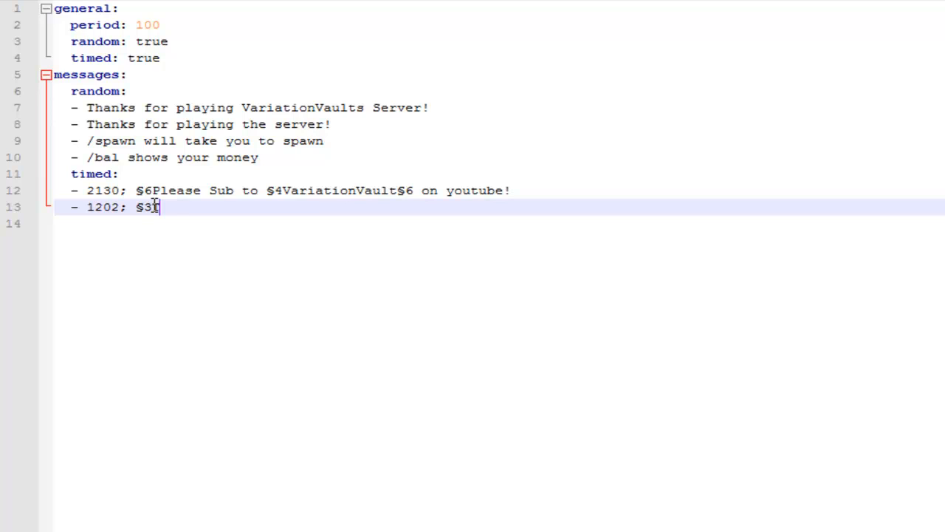
{"action": "type", "text": "Thanks for the su"}
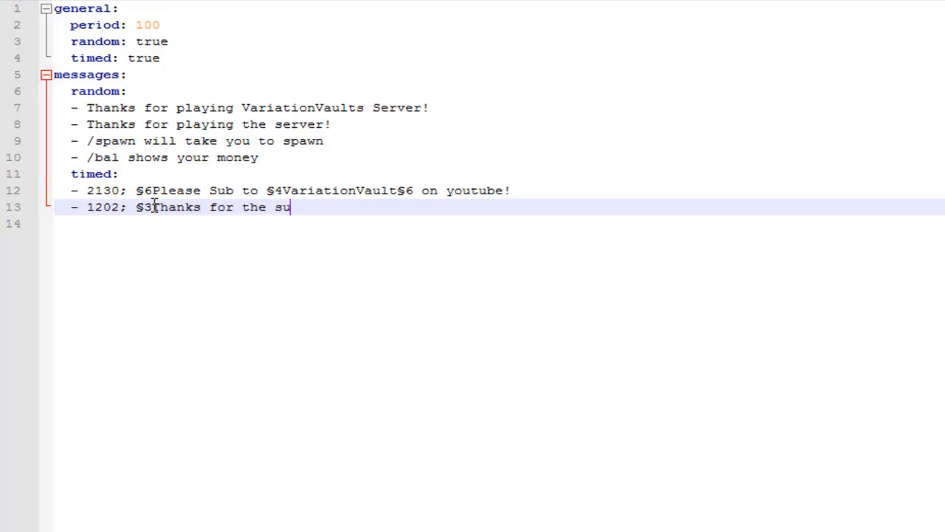
{"action": "type", "text": "pport gu"}
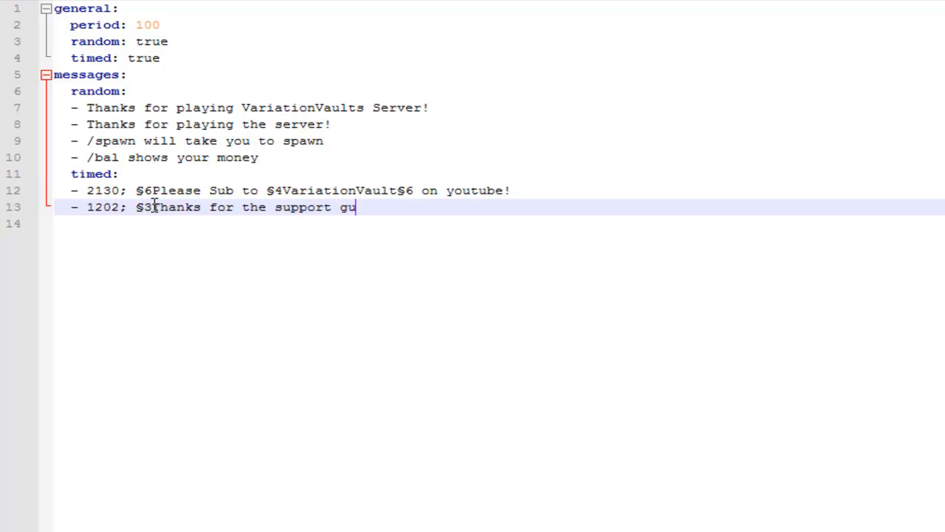
{"action": "type", "text": "ys!"}
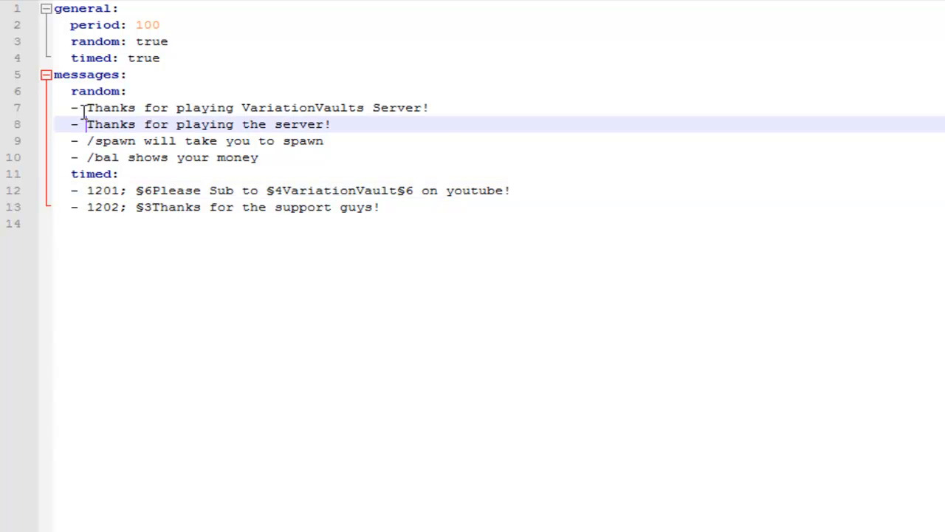
{"action": "mouse_move", "coordinate": [199, 157]}
{"action": "type", "text": "§2"}
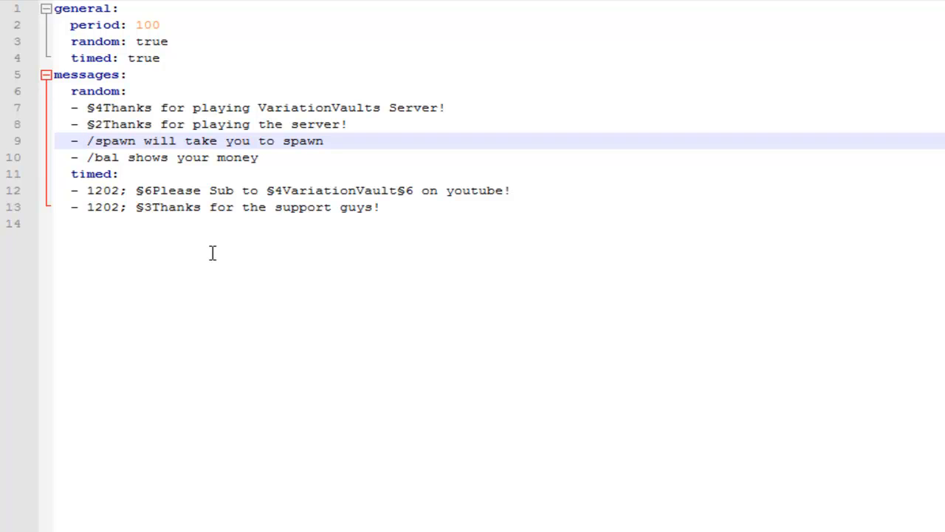
Step: Insert colour codes before the first two random messages and change the first timed time to 1202
{"action": "type", "text": "$1"}
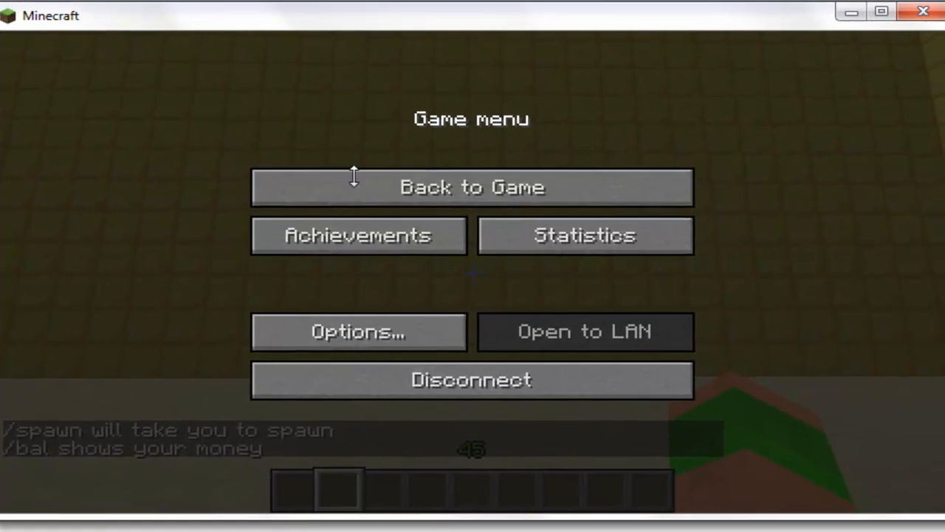
Step: Resume the game from the Game menu to watch the coloured auto messages in chat
{"action": "left_click", "coordinate": [472, 186]}
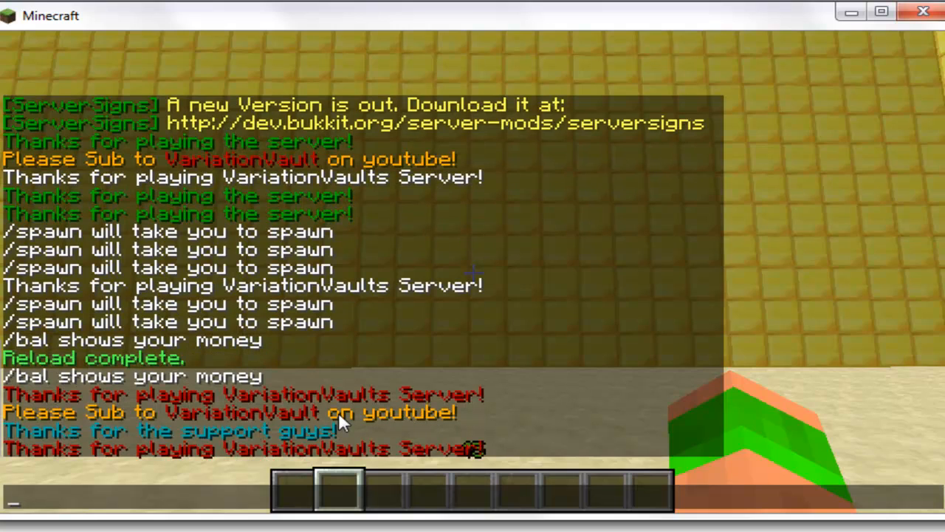
{"action": "mouse_move", "coordinate": [22, 392]}
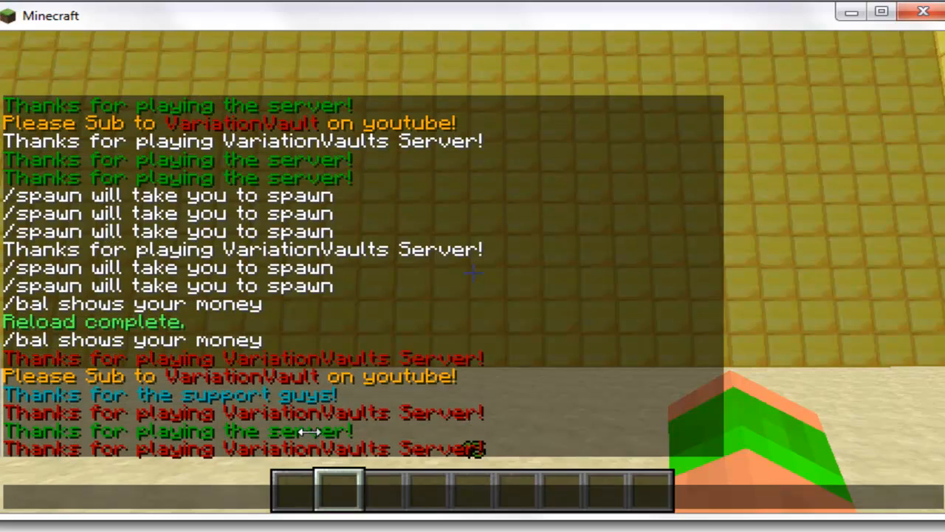
{"action": "mouse_move", "coordinate": [95, 420]}
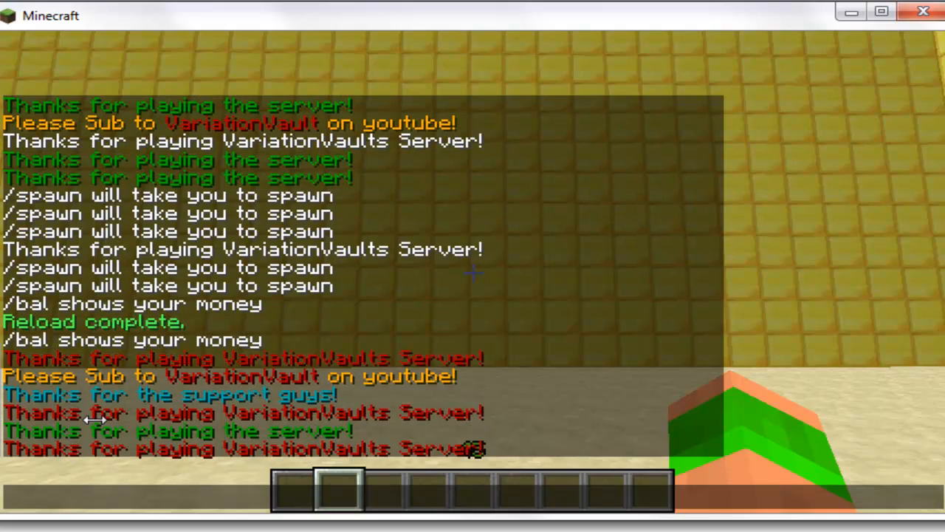